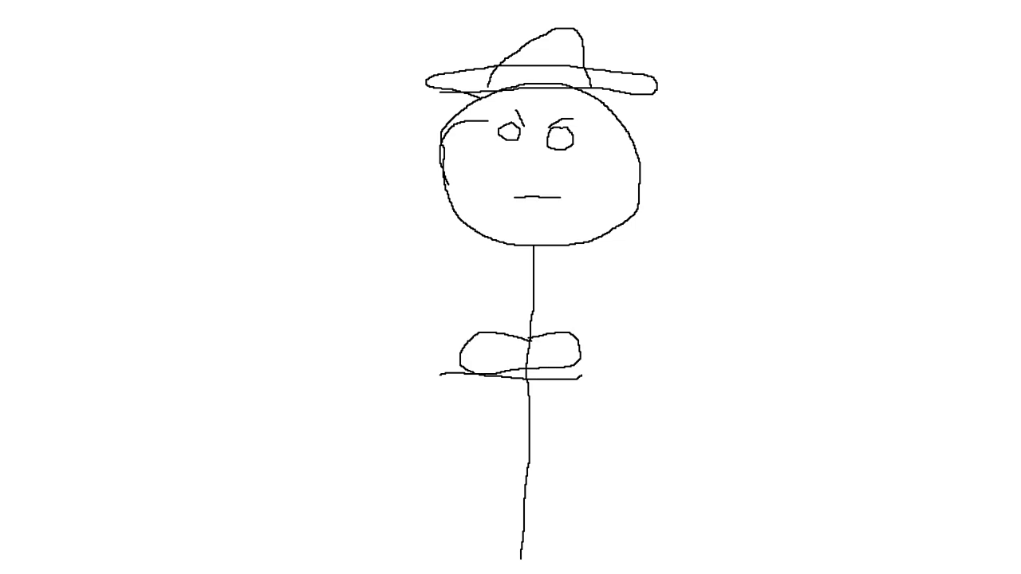
pyautogui.moveTo(502, 200); pyautogui.dragTo(566, 208)
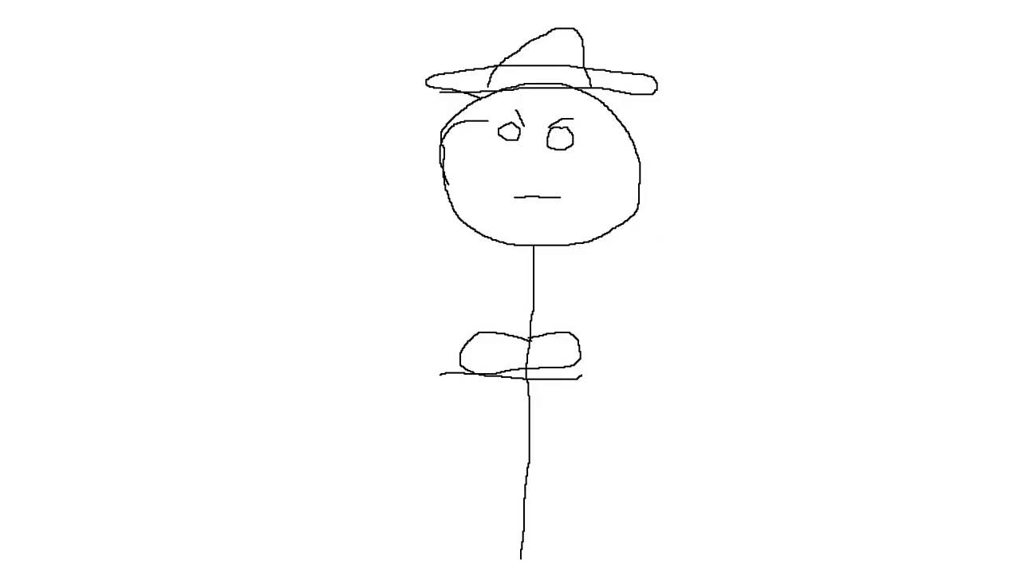
pyautogui.moveTo(518, 194); pyautogui.dragTo(566, 204)
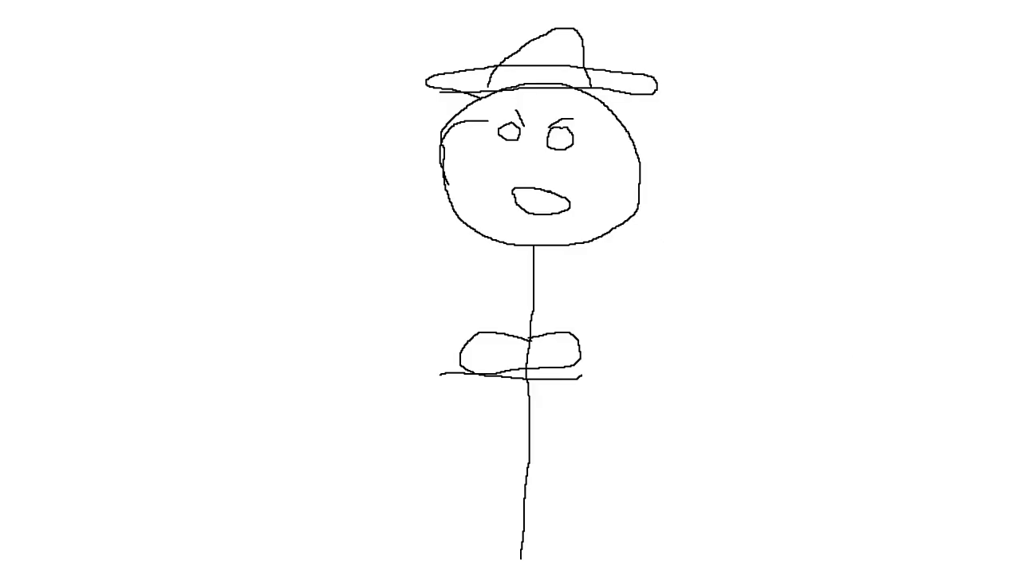